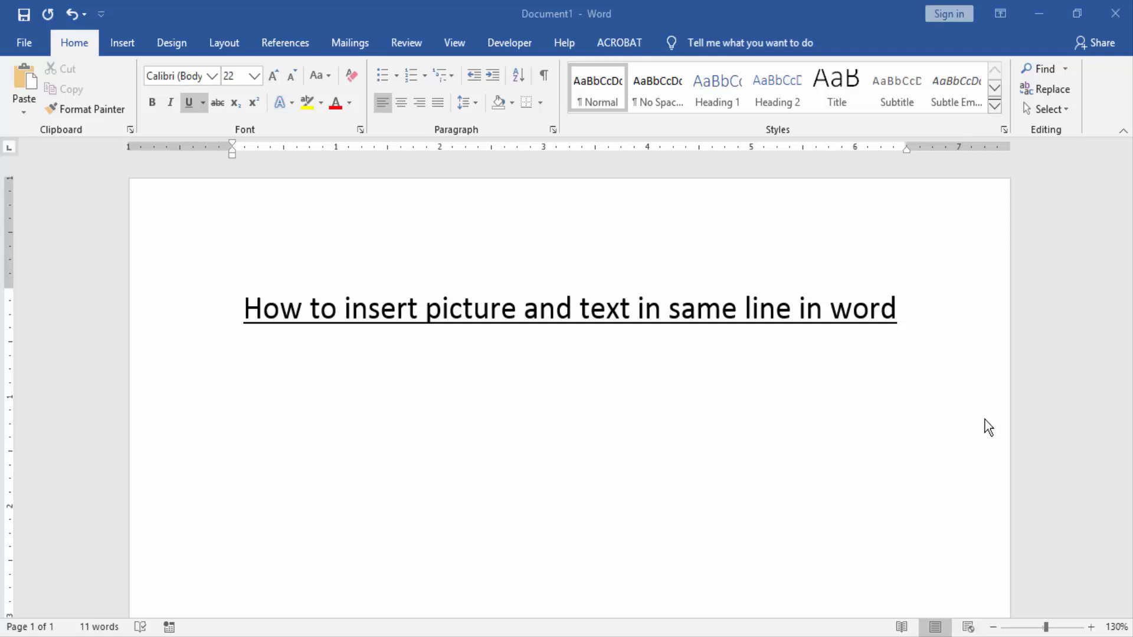
pyautogui.moveTo(779, 424)
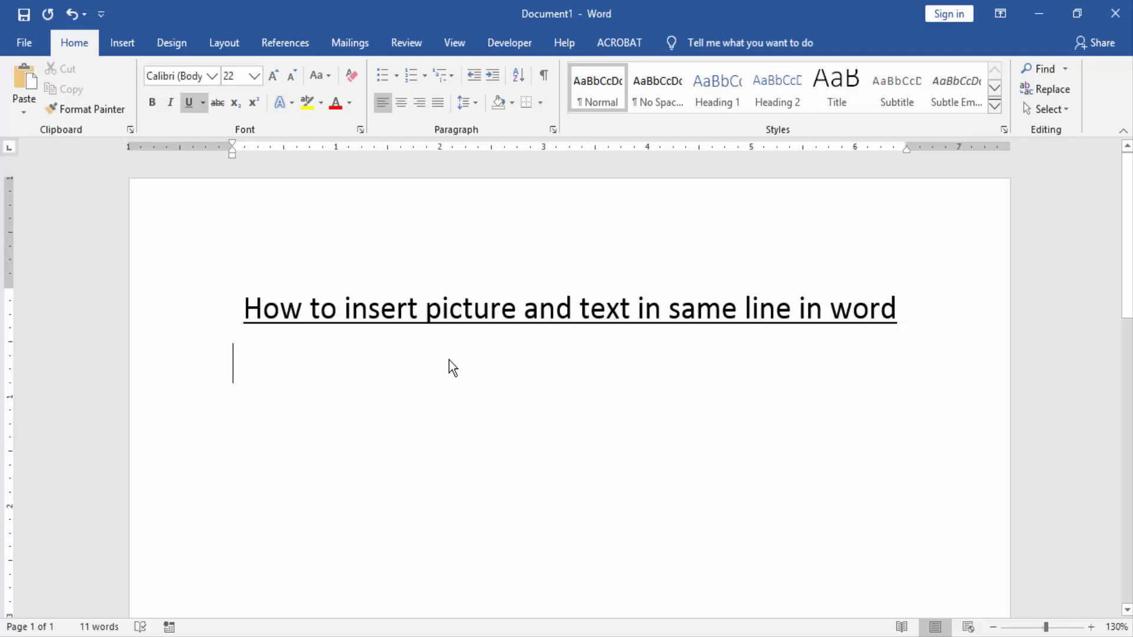
pyautogui.moveTo(121, 43)
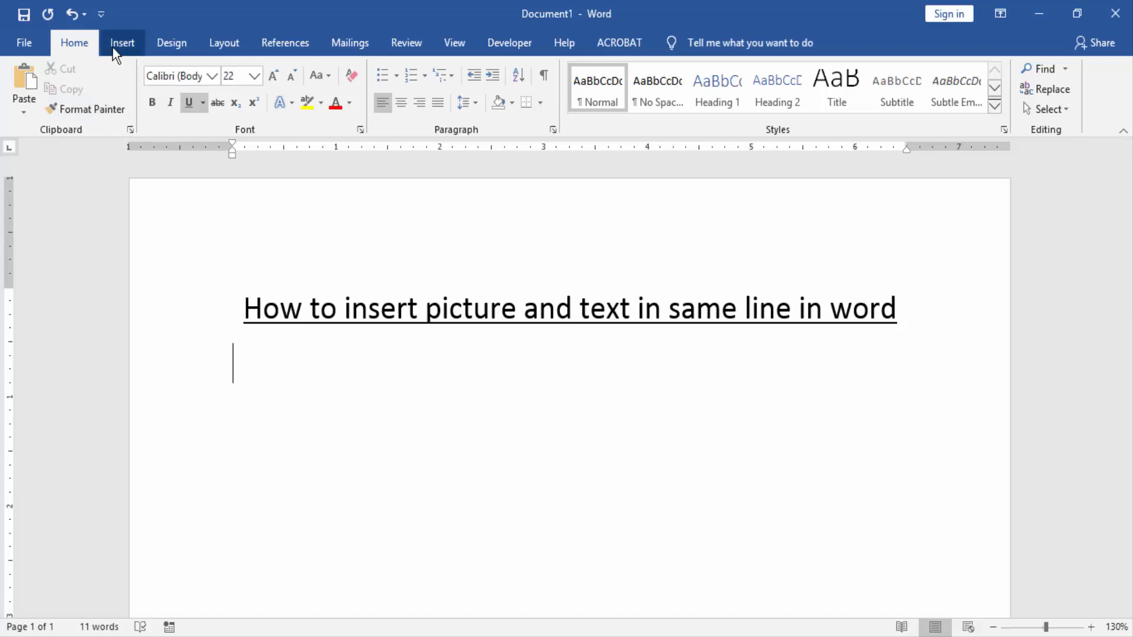
# Step: Add the cloud photo from the Desktop below the title and select it
pyautogui.click(122, 42)
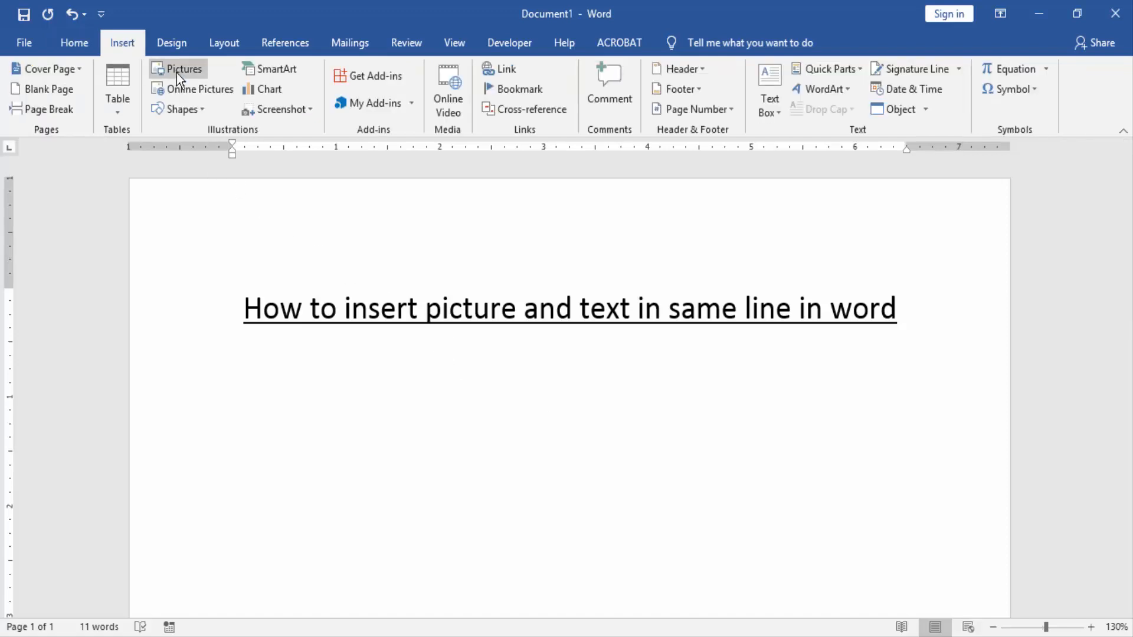
pyautogui.click(179, 69)
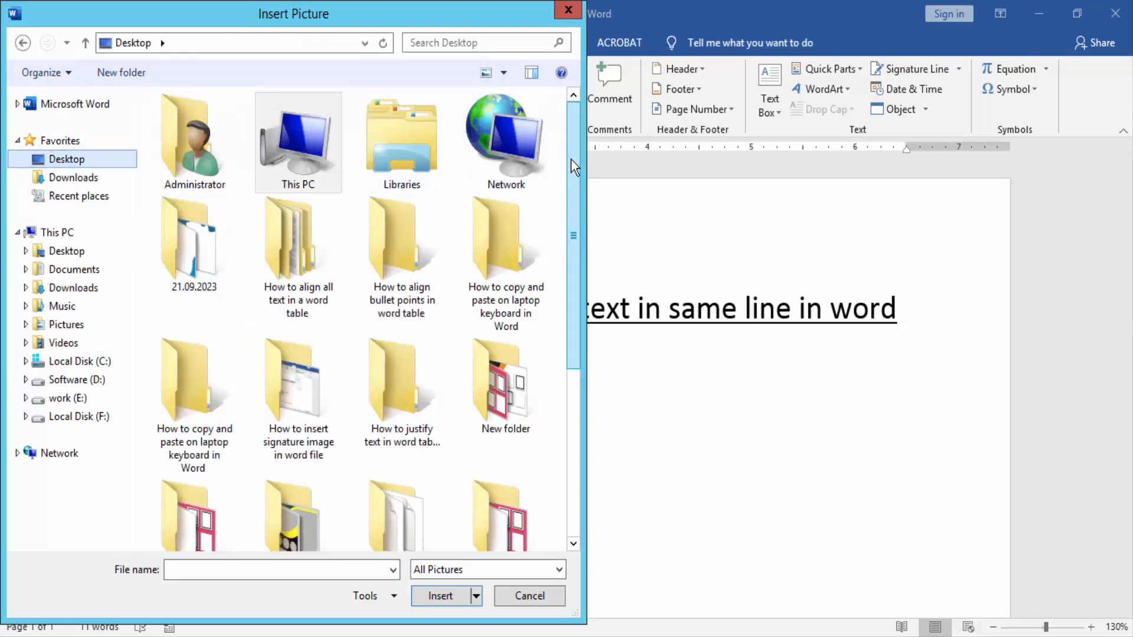
pyautogui.scroll(-3)
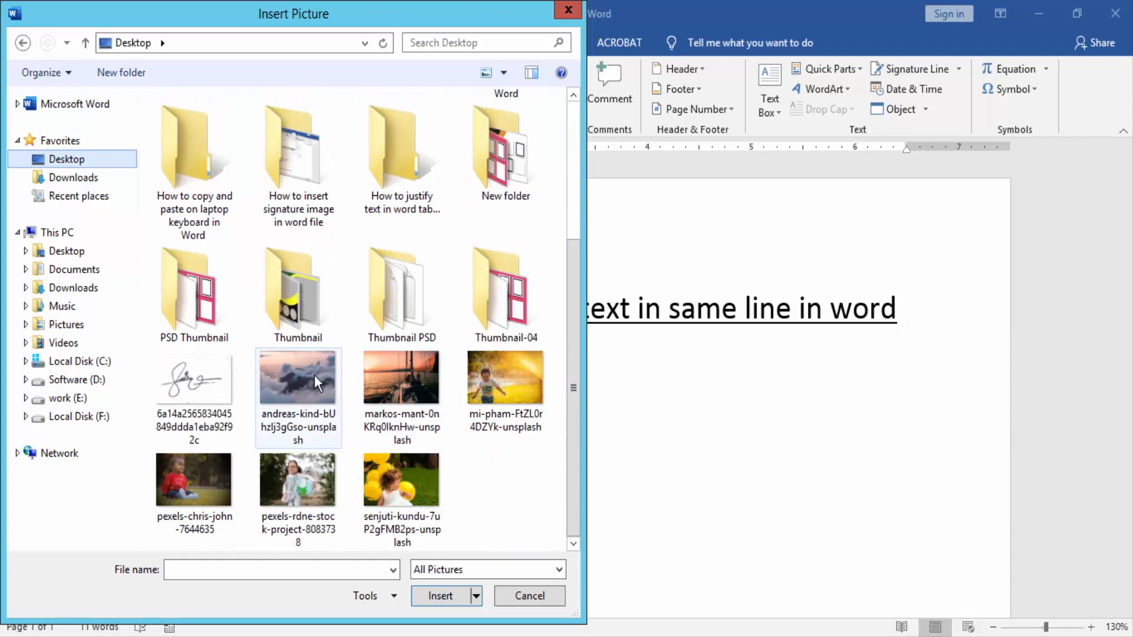
pyautogui.click(297, 376)
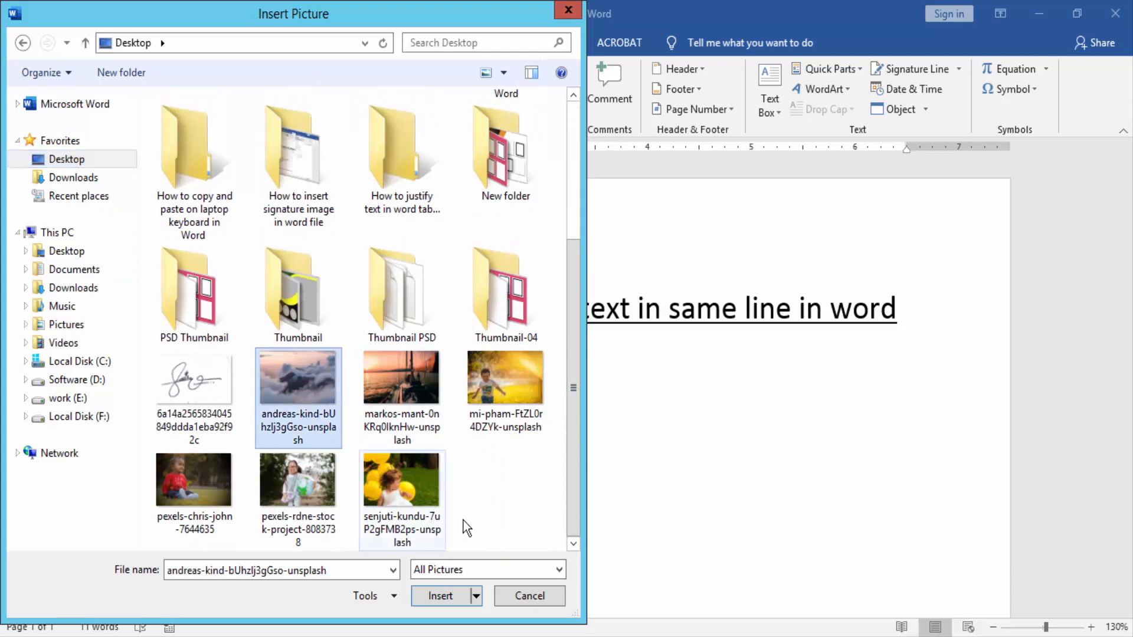
pyautogui.click(529, 595)
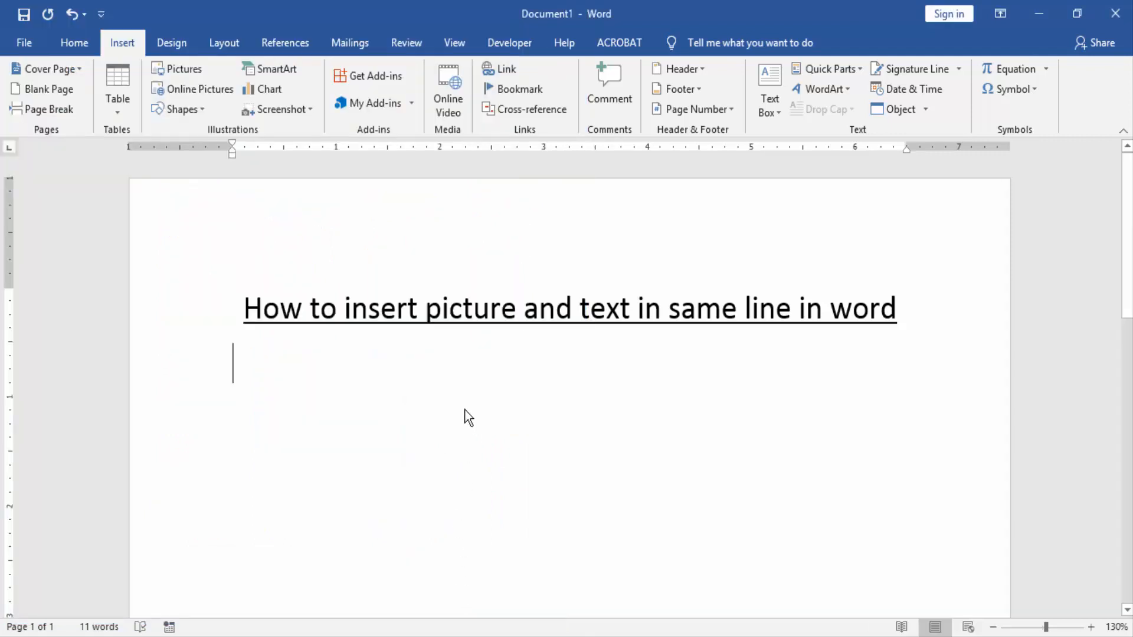
pyautogui.click(184, 68)
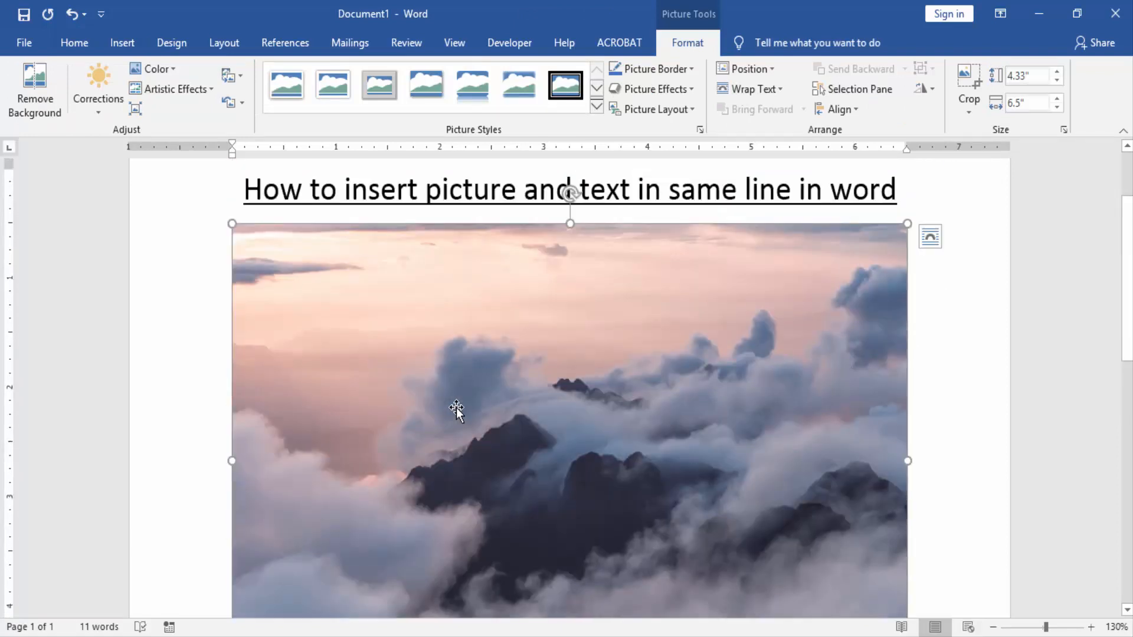
pyautogui.moveTo(680, 269)
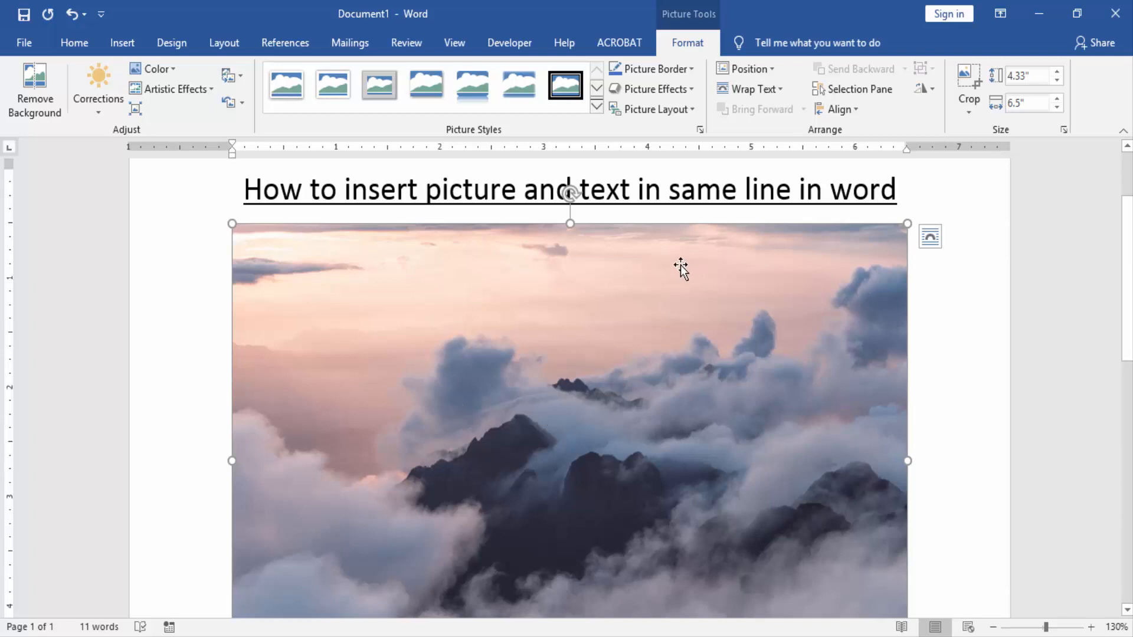
# Step: Set the cloud photo's text wrapping to In Front of Text
pyautogui.click(754, 88)
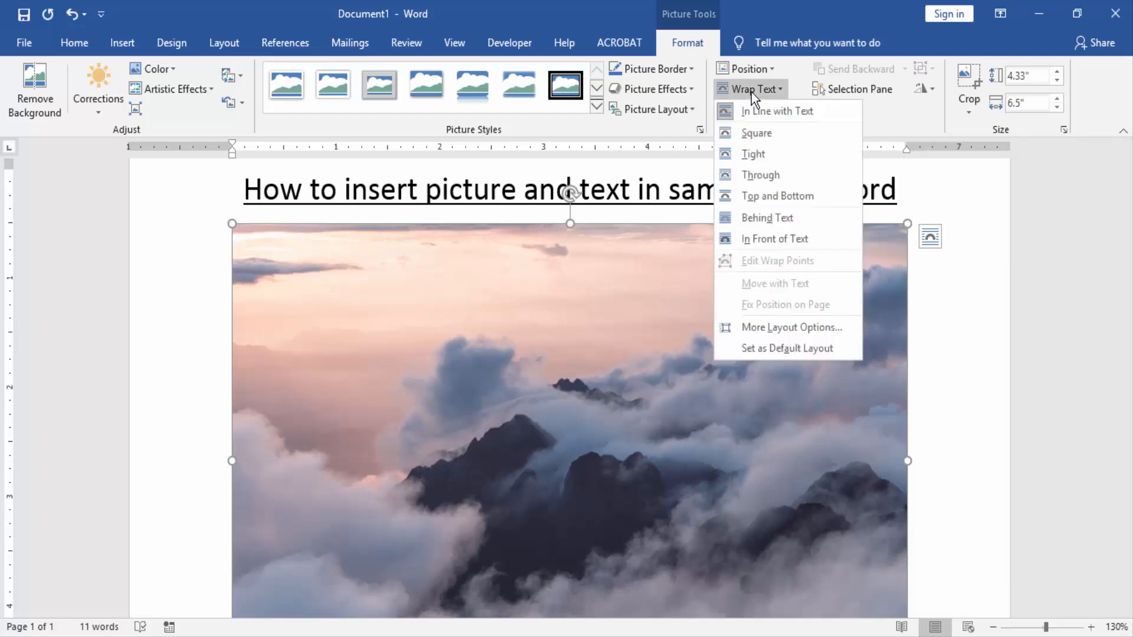
pyautogui.click(765, 244)
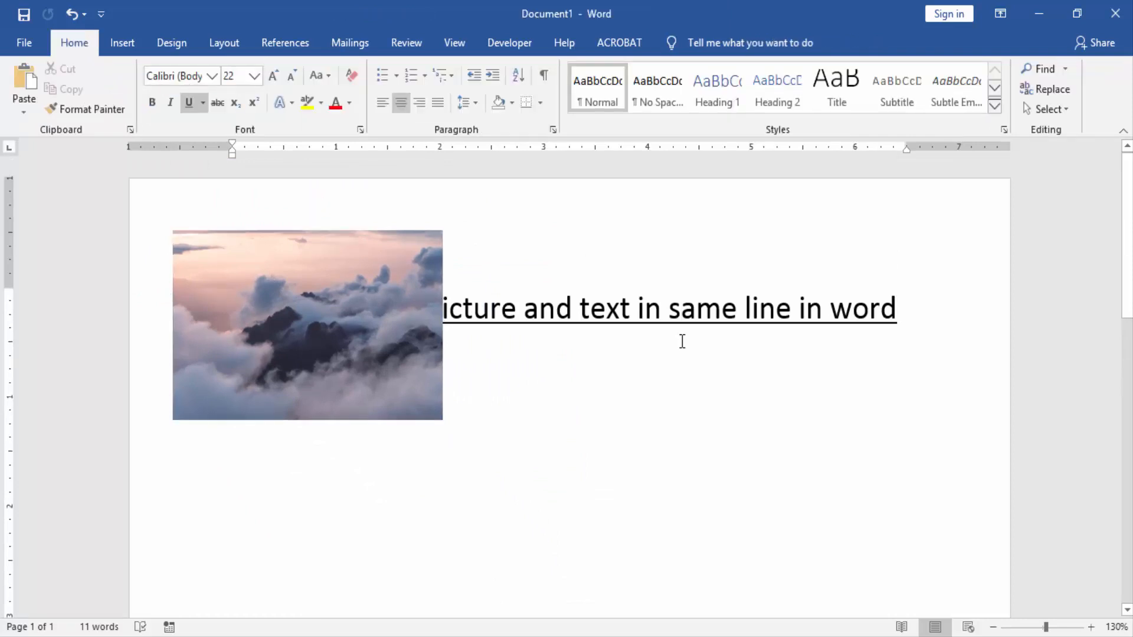
pyautogui.moveTo(677, 341)
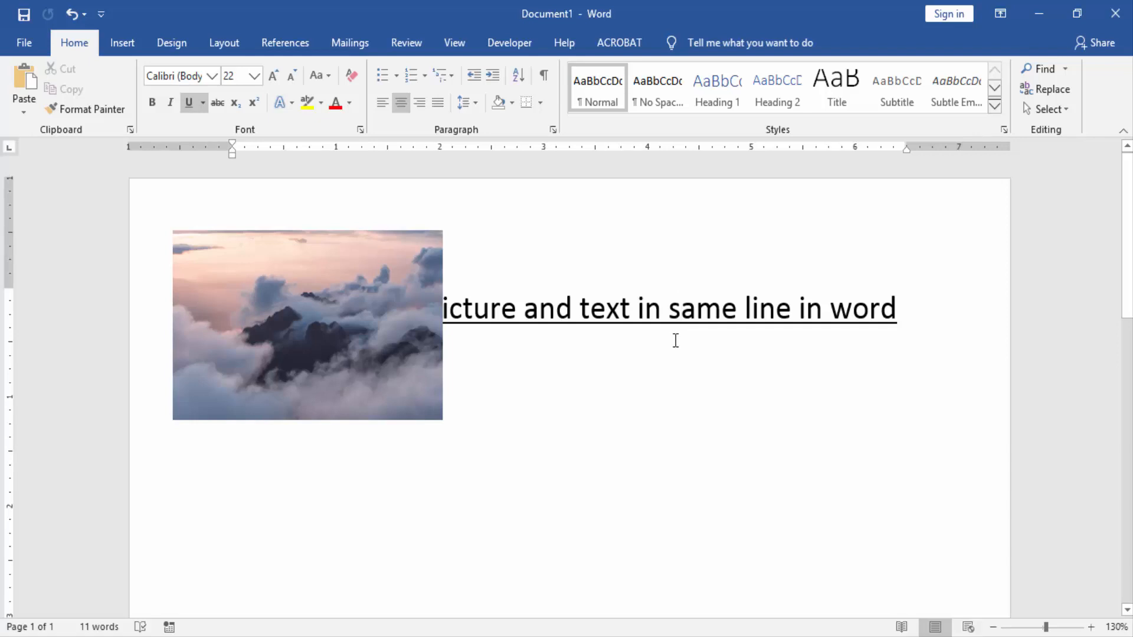
pyautogui.click(307, 325)
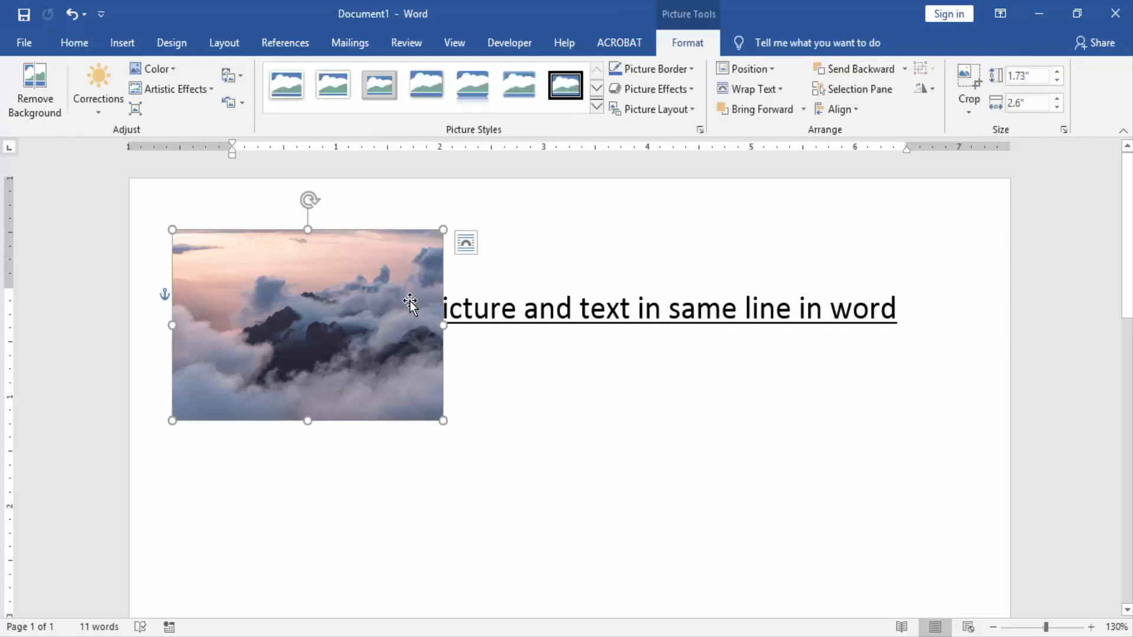